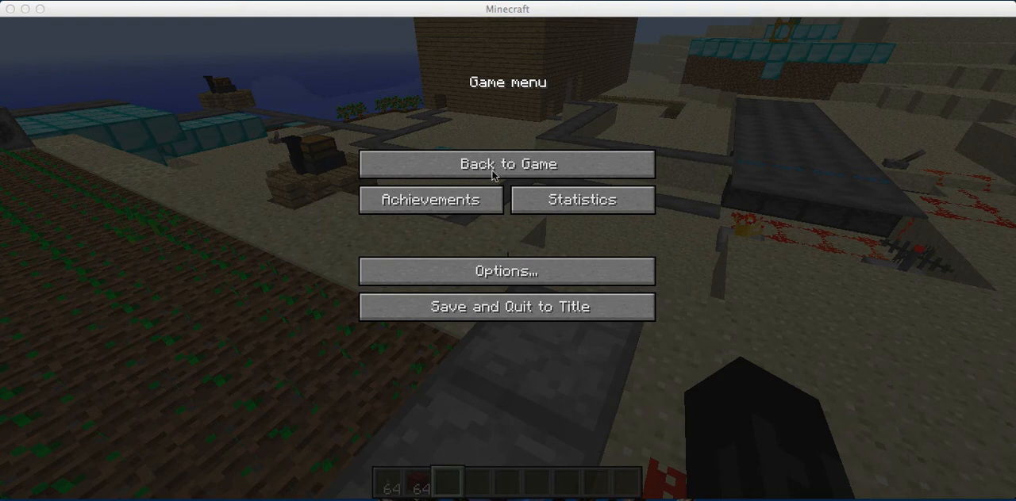
mouse_move(504, 167)
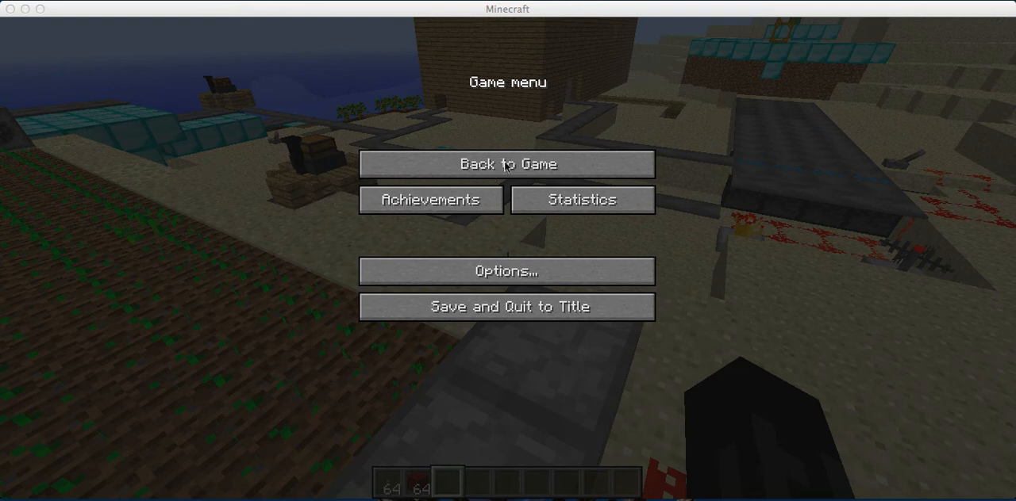
mouse_move(546, 145)
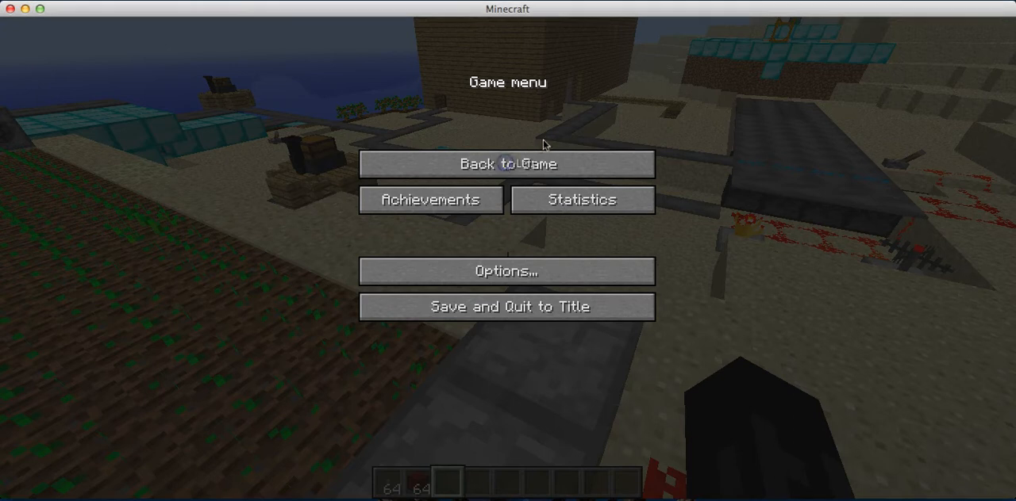
Resume the game via 'Back to Game' to return to the world over the crop farm.
left_click(507, 165)
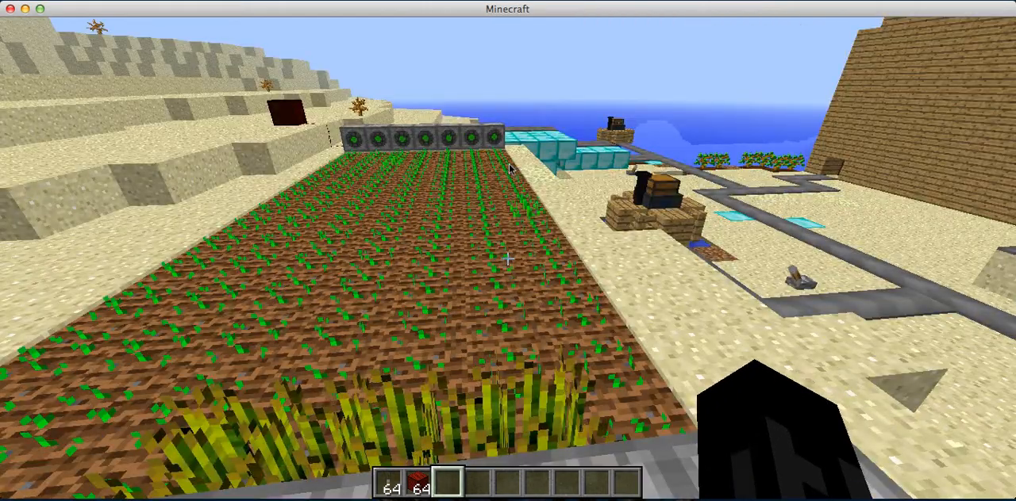
mouse_move(508, 254)
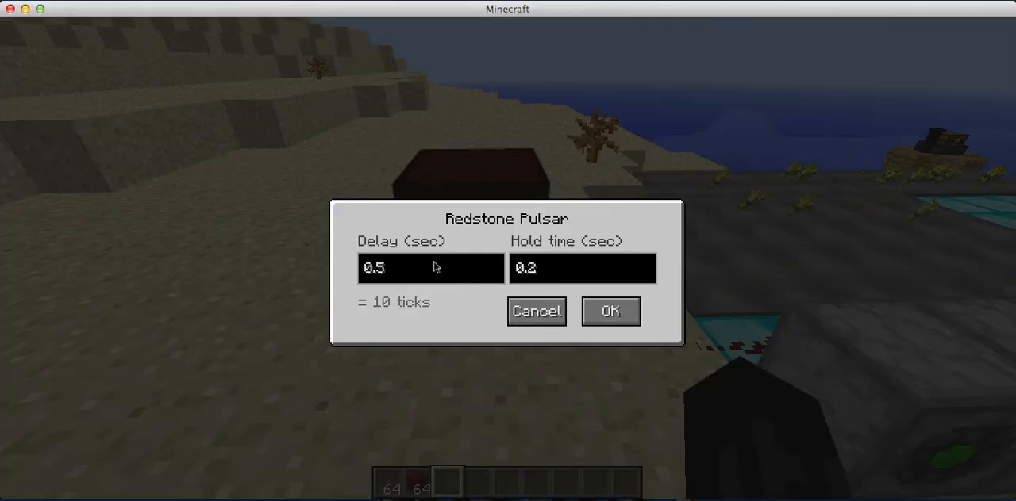
Set the Redstone Pulsar delay to 10 seconds (200 ticks) and confirm it.
type("010")
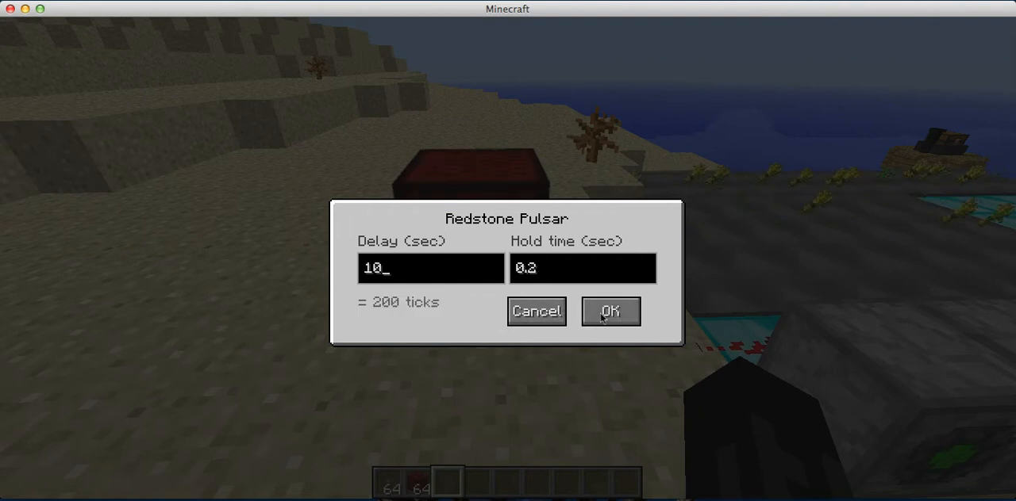
left_click(609, 311)
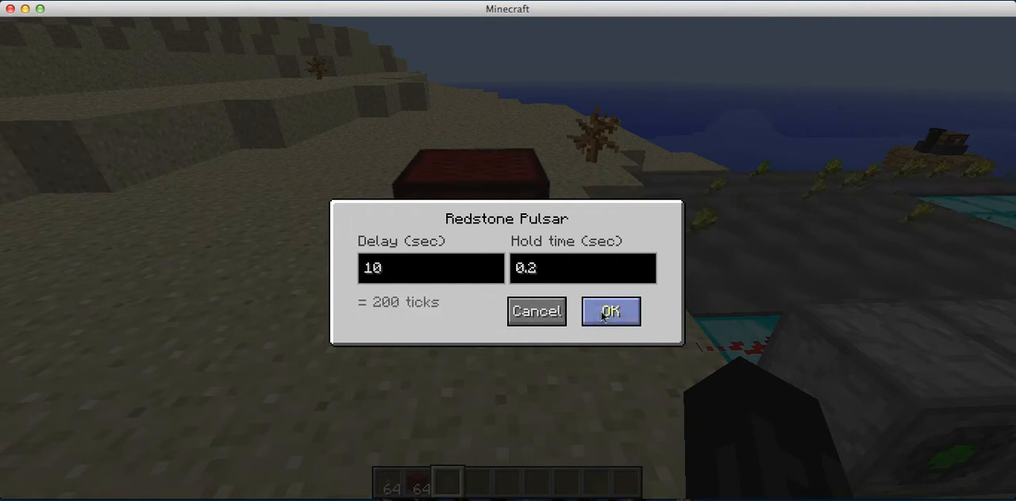
left_click(609, 311)
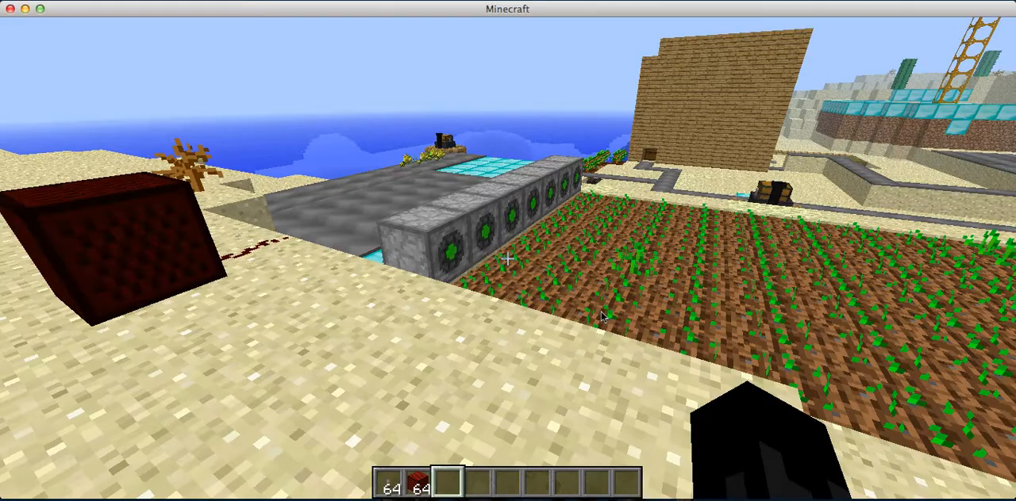
mouse_move(508, 254)
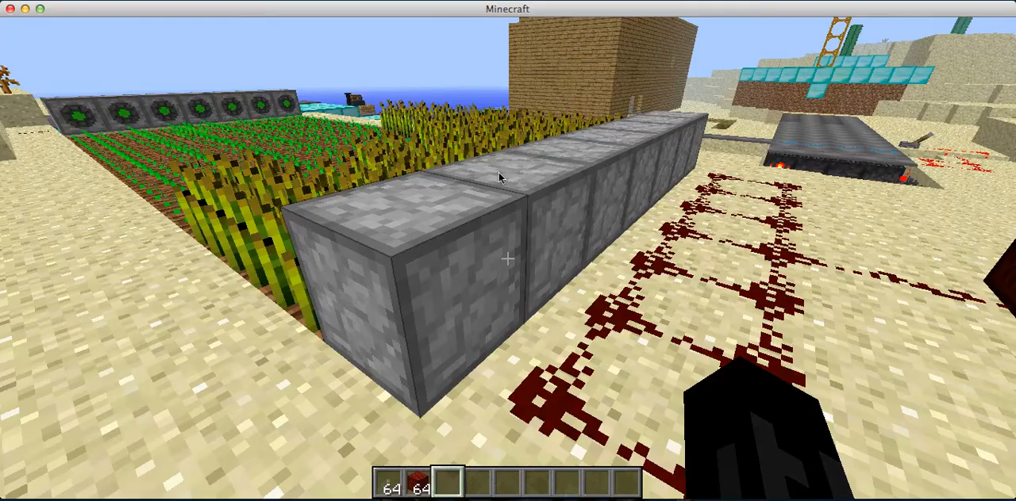
mouse_move(508, 254)
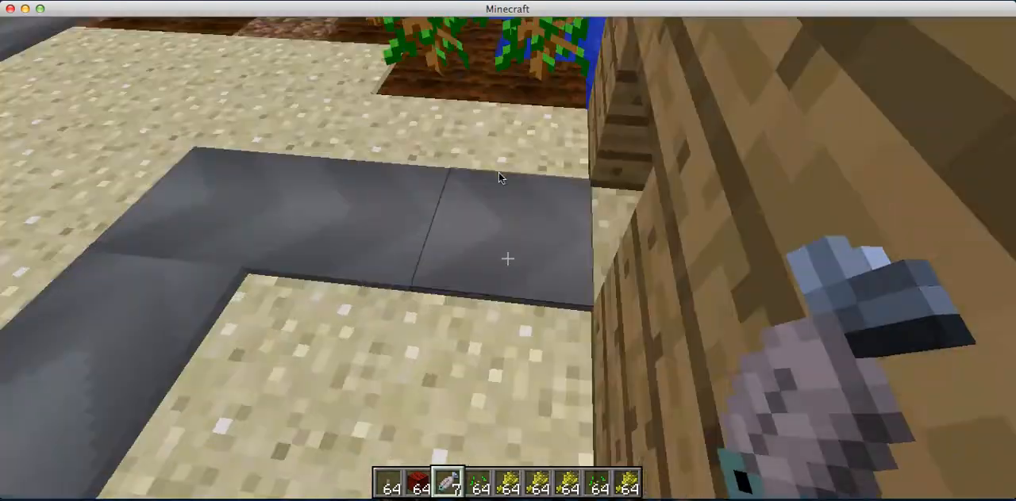
mouse_move(500, 178)
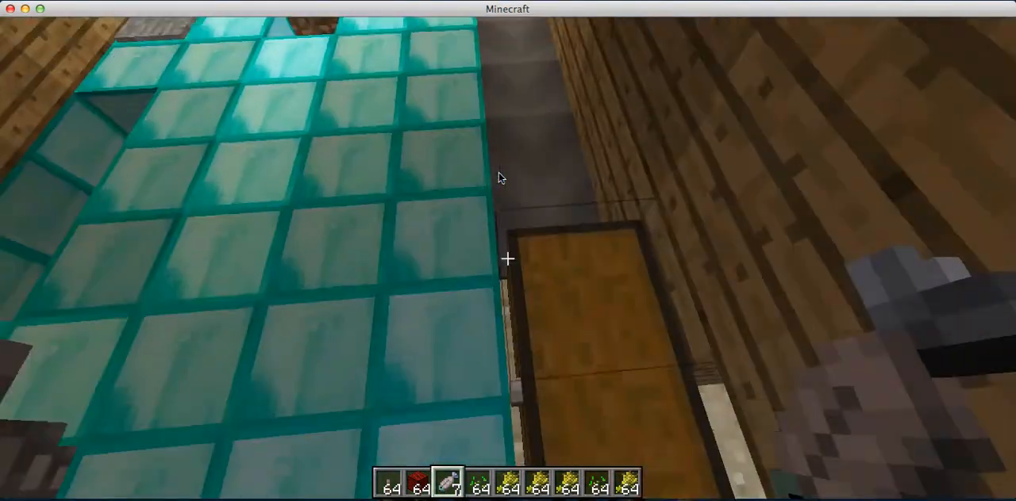
mouse_move(508, 257)
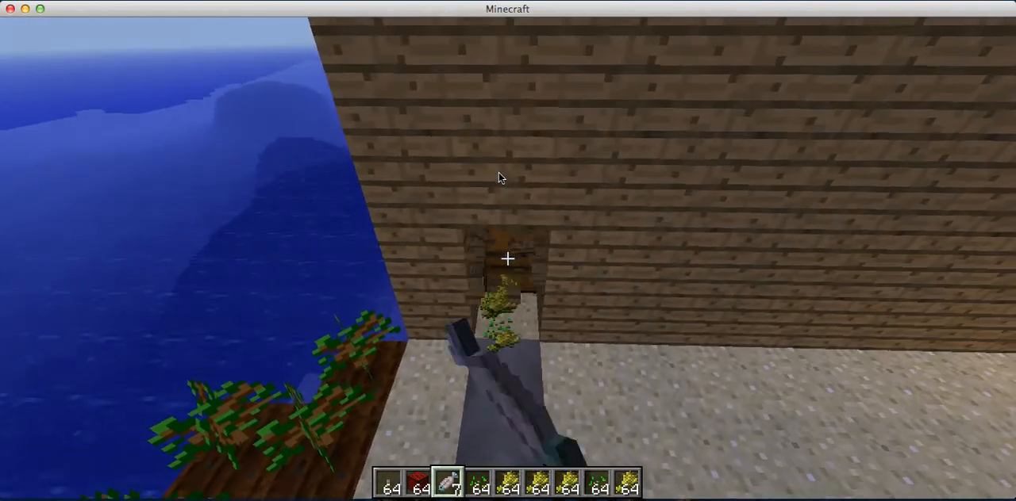
Bring up the inventory with the TooManyItems item catalog (E).
key("e")
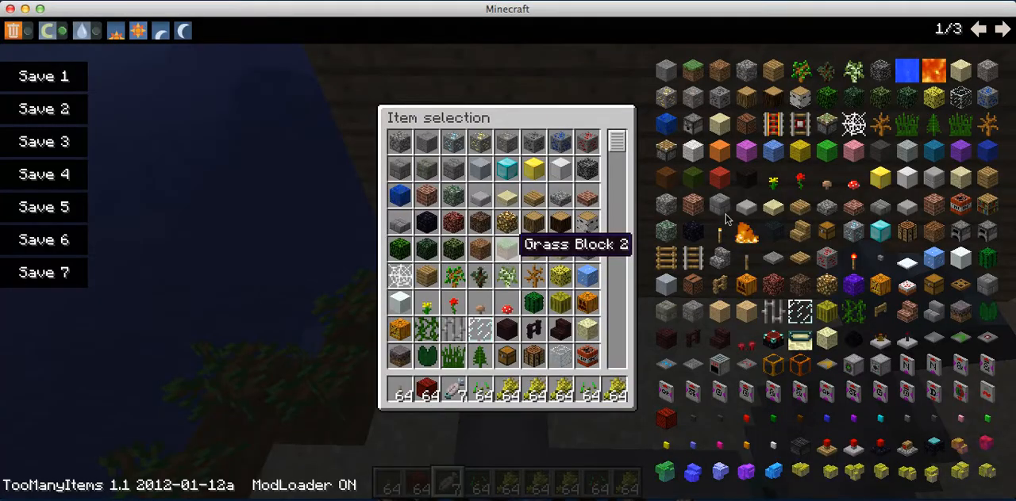
mouse_move(933, 343)
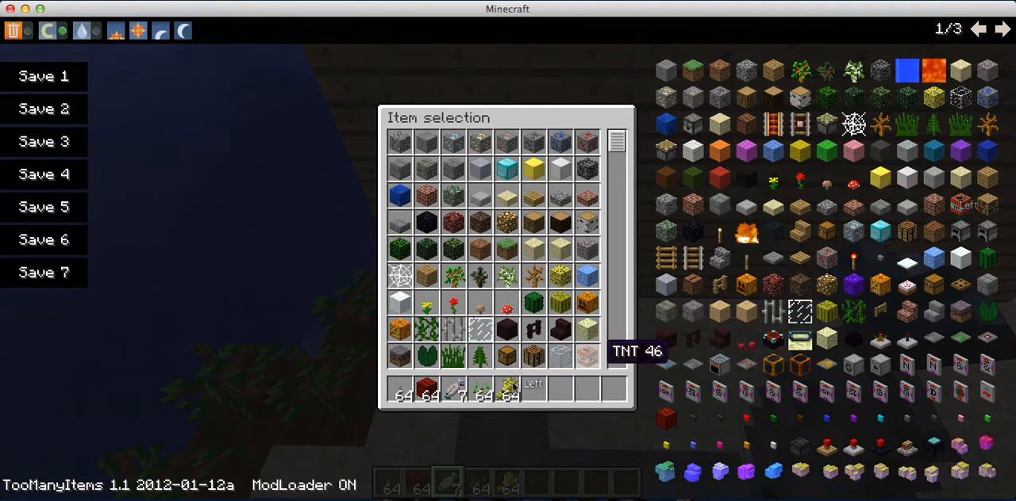
mouse_move(908, 339)
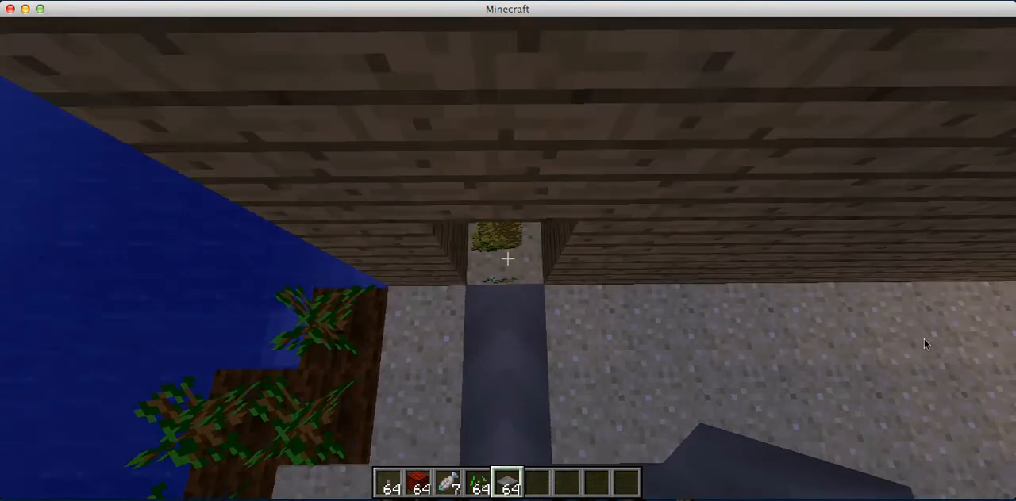
mouse_move(507, 259)
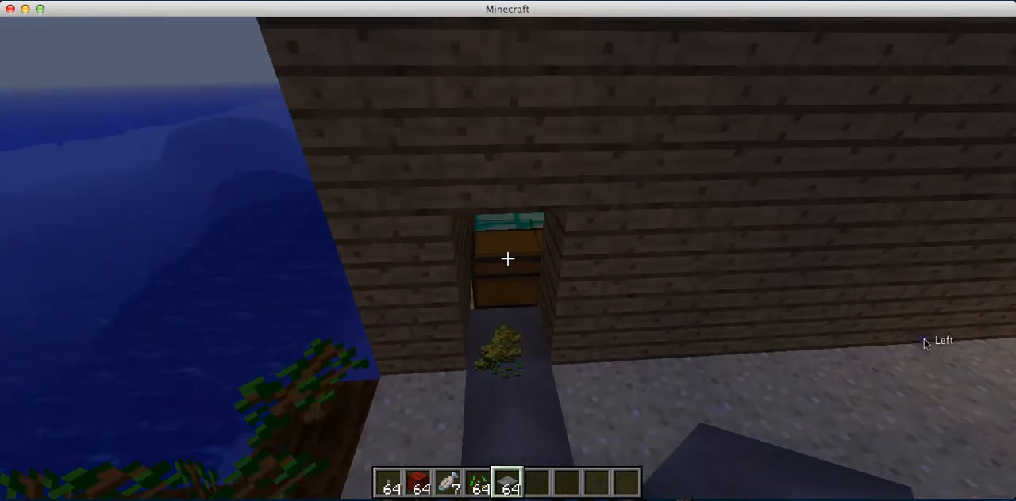
Open the large chest at the wheat outlet holding the collected harvest.
right_click(508, 259)
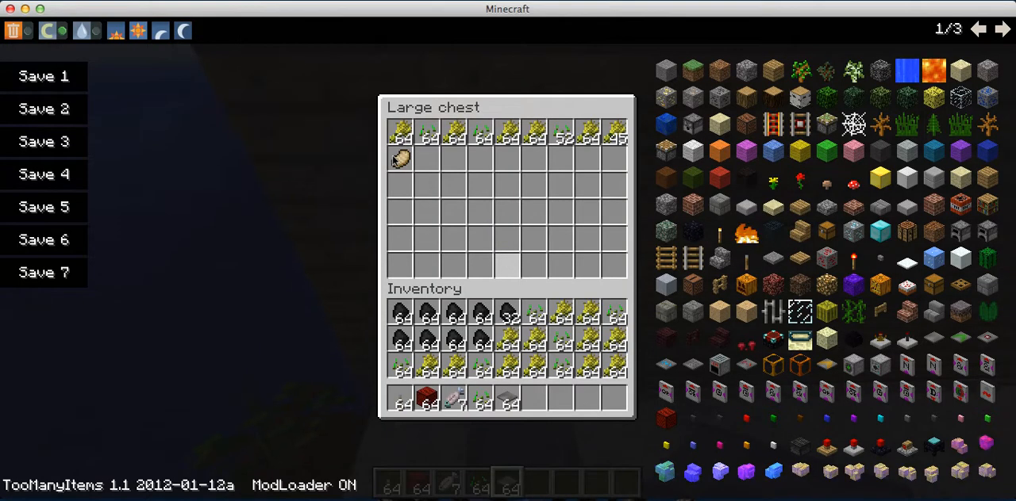
Close the chest contents view and return to the world.
key("Escape")
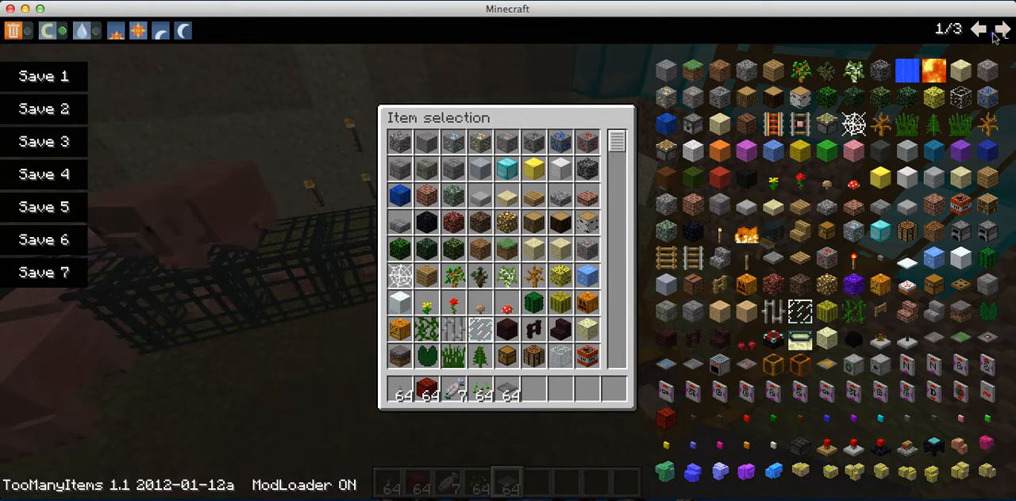
Close the TooManyItems inventory screen to return to the world view.
left_click(1002, 28)
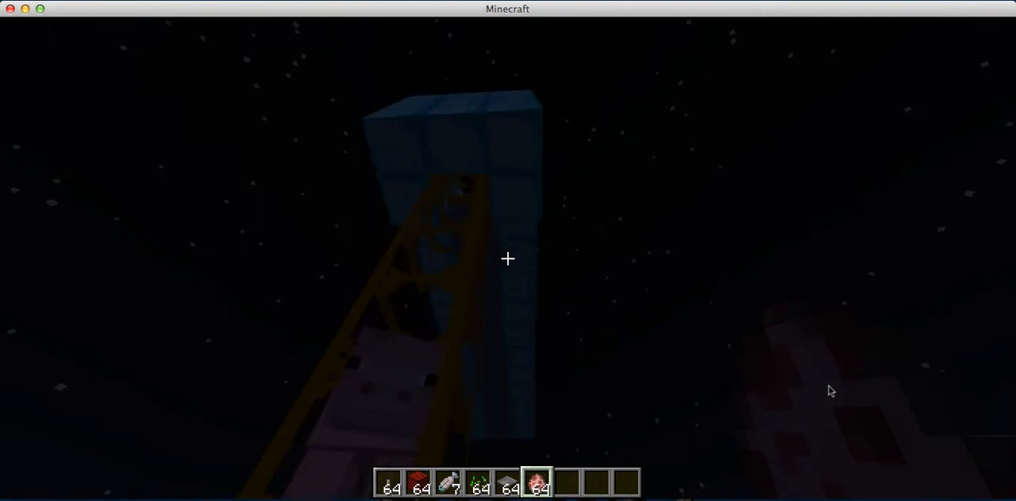
mouse_move(508, 259)
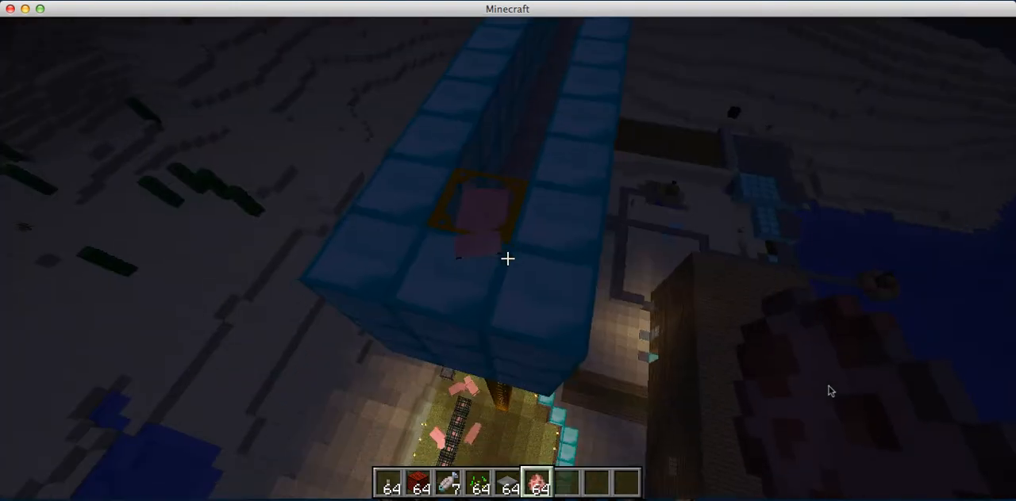
mouse_move(508, 259)
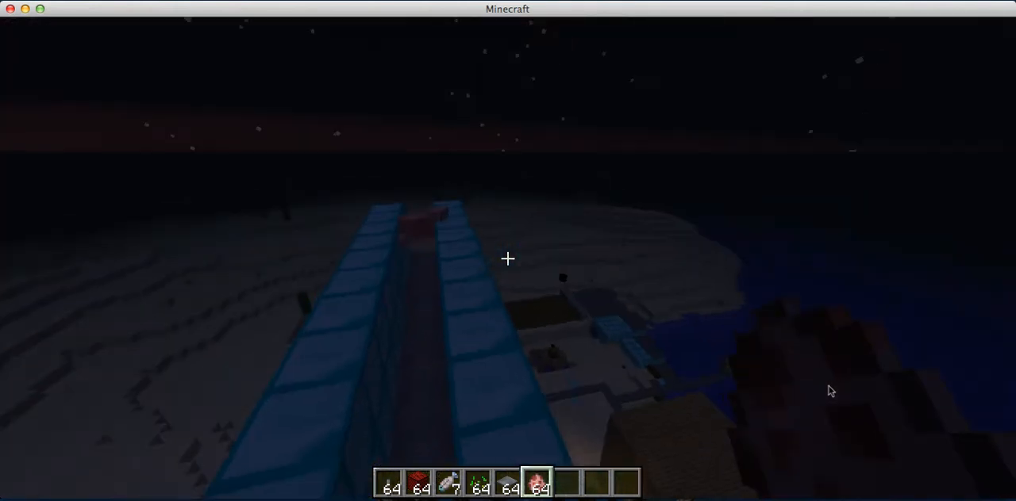
mouse_move(508, 259)
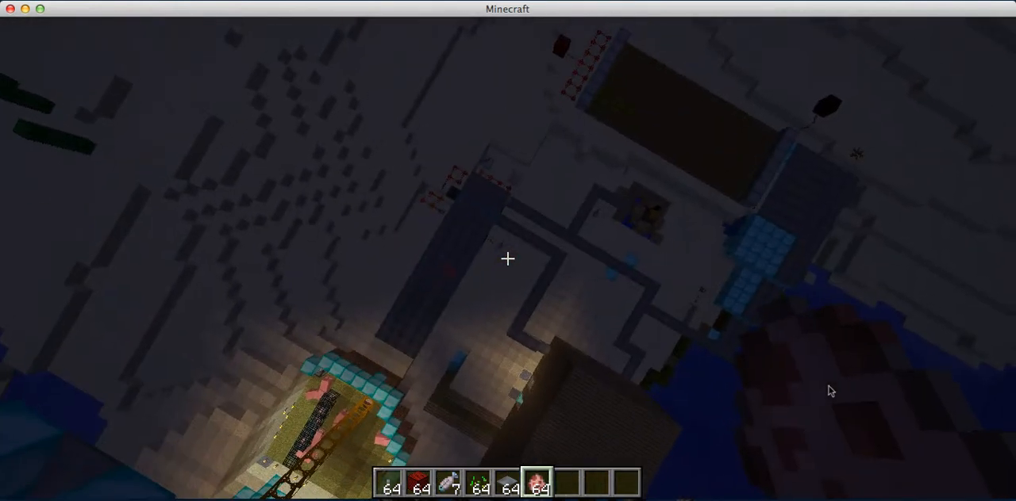
mouse_move(508, 259)
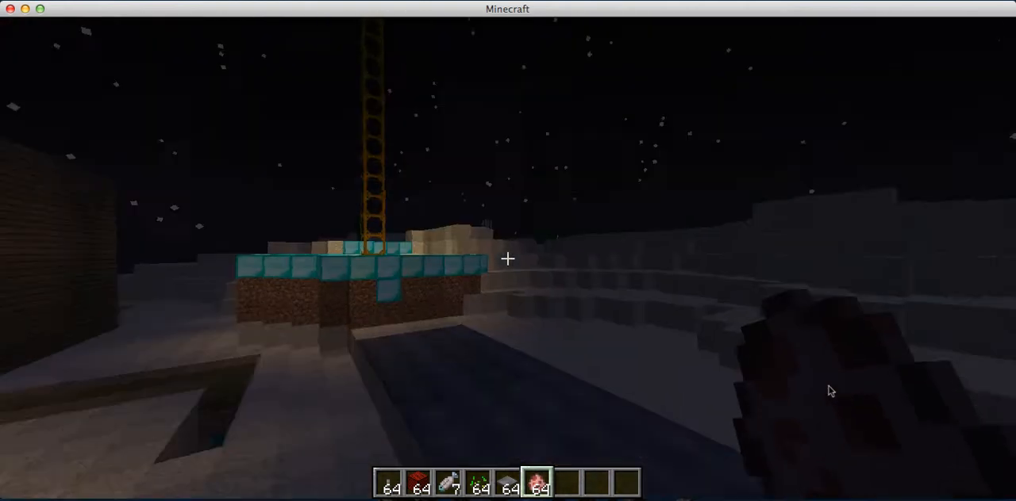
mouse_move(508, 258)
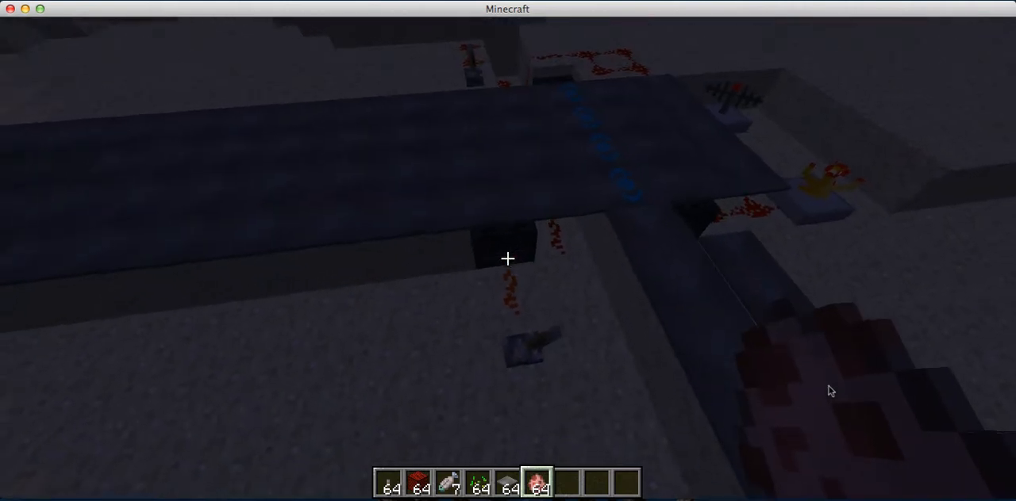
mouse_move(508, 258)
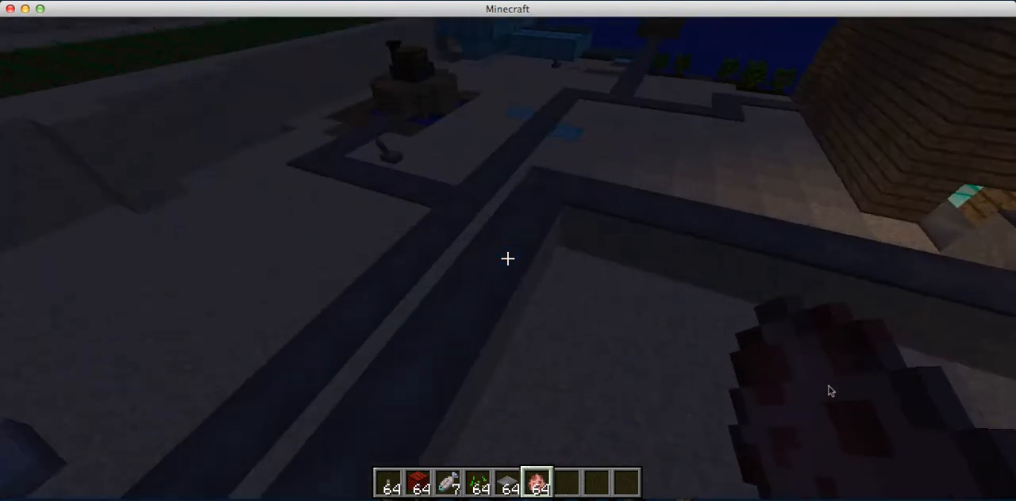
mouse_move(507, 259)
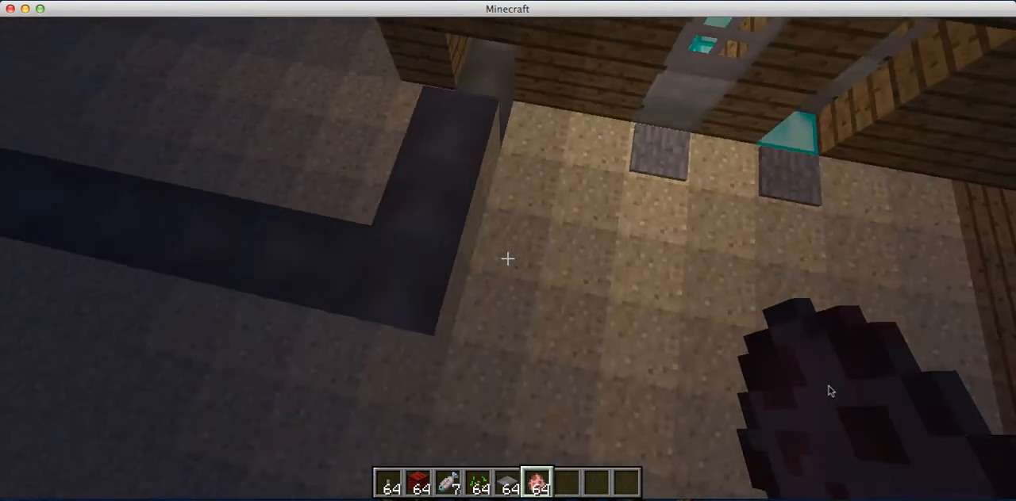
mouse_move(508, 259)
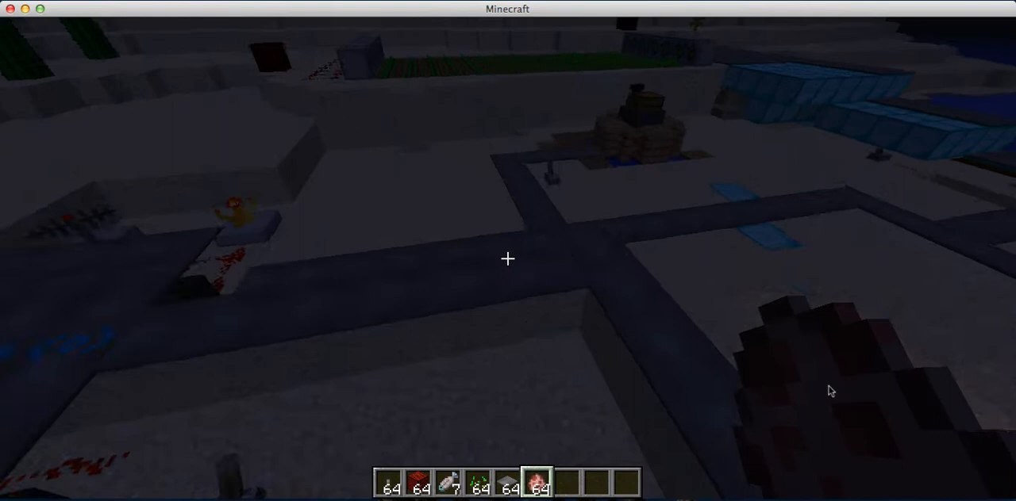
mouse_move(508, 259)
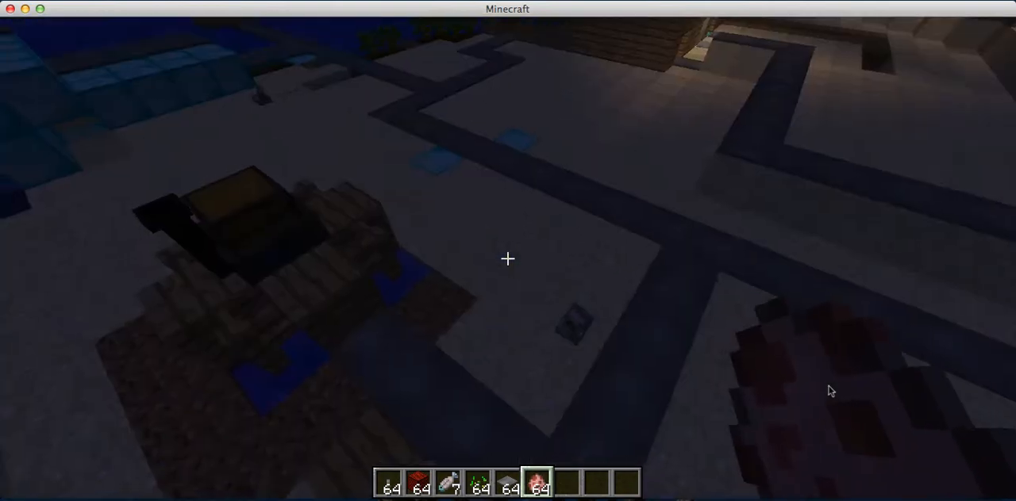
mouse_move(507, 258)
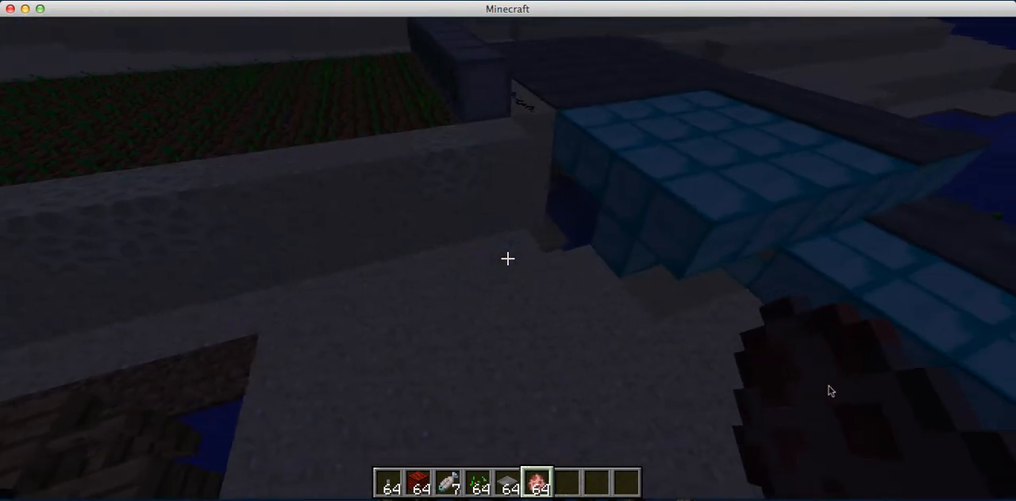
mouse_move(508, 259)
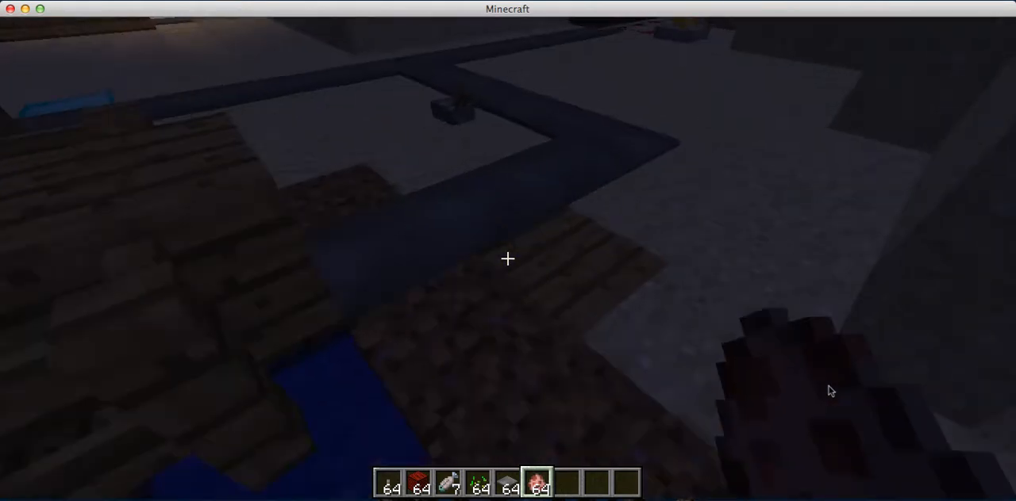
mouse_move(508, 259)
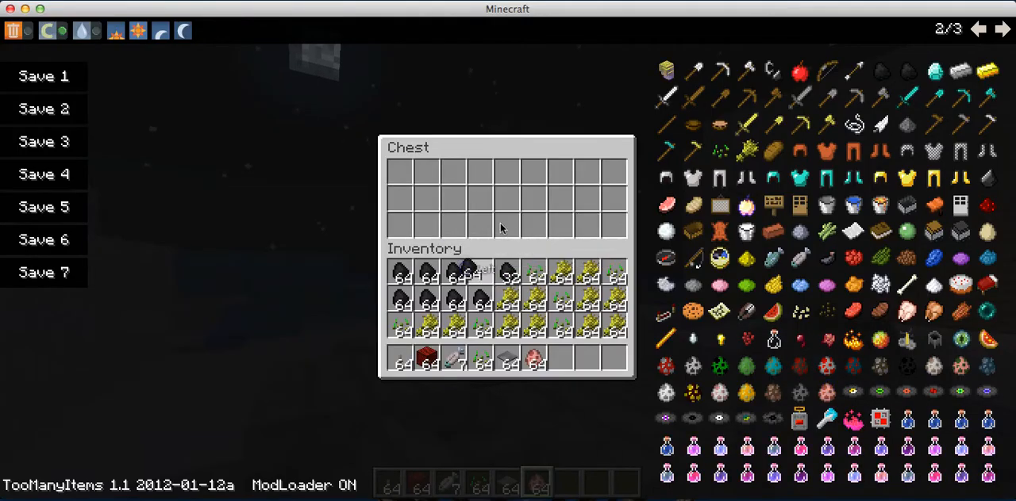
Close the empty collection chest and return to the world at night.
key("Escape")
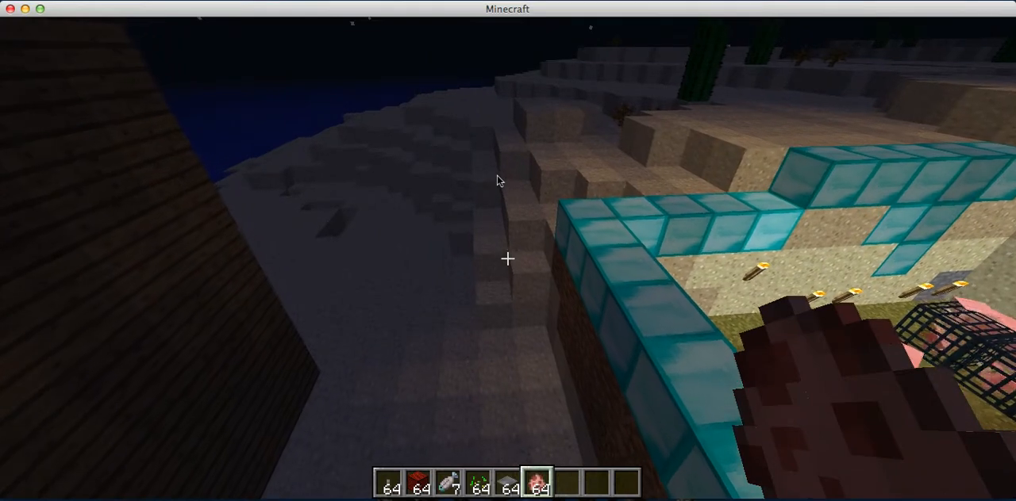
mouse_move(508, 259)
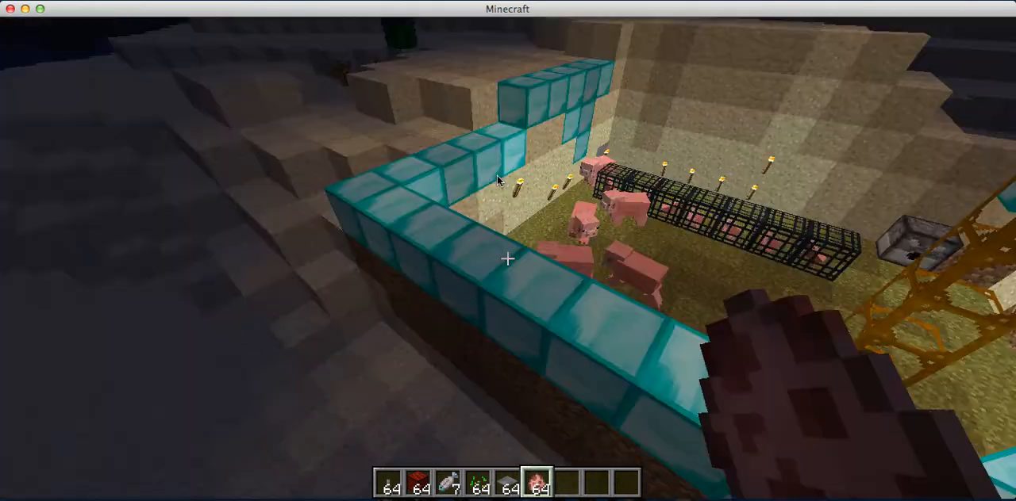